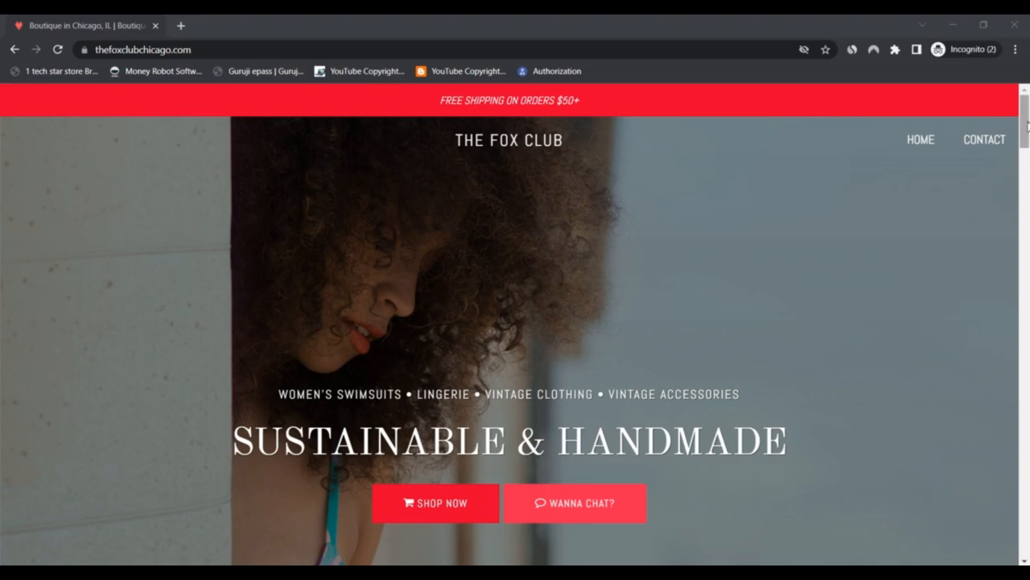
Step: Scroll past the hero banner and About section down to THE GOODS categories
scroll(down, 3)
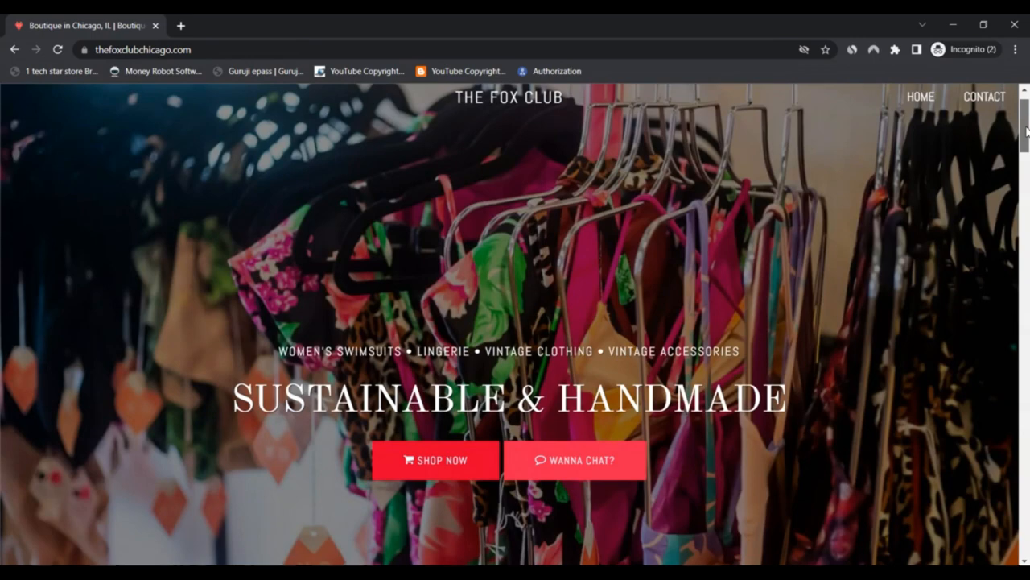
scroll(down, 3)
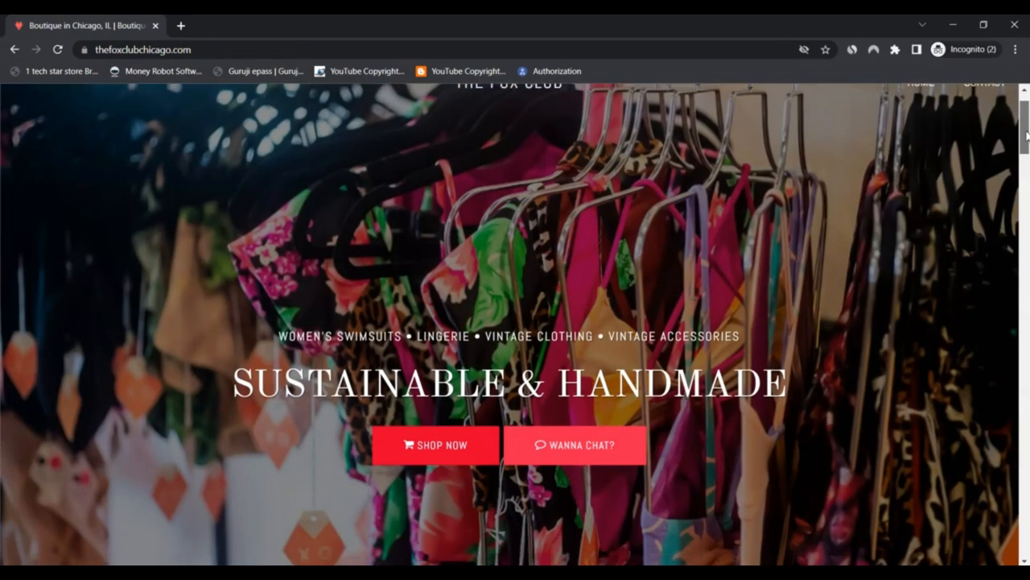
scroll(down, 3)
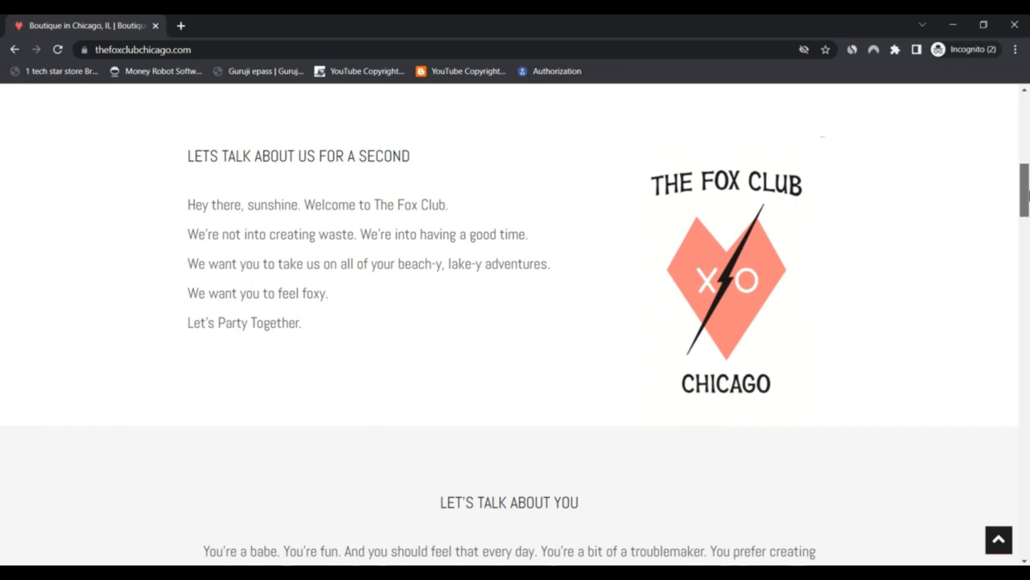
scroll(down, 3)
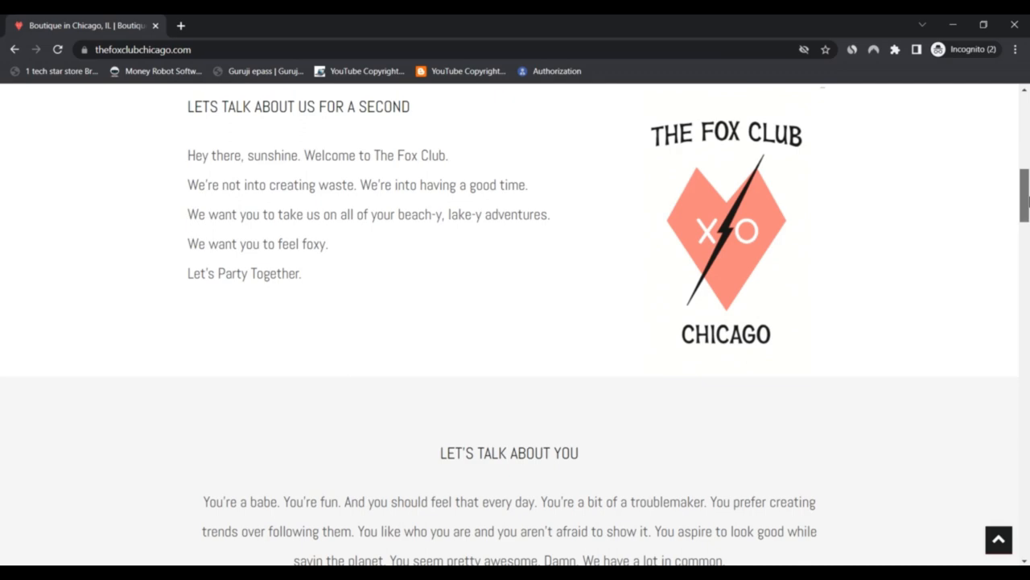
scroll(down, 3)
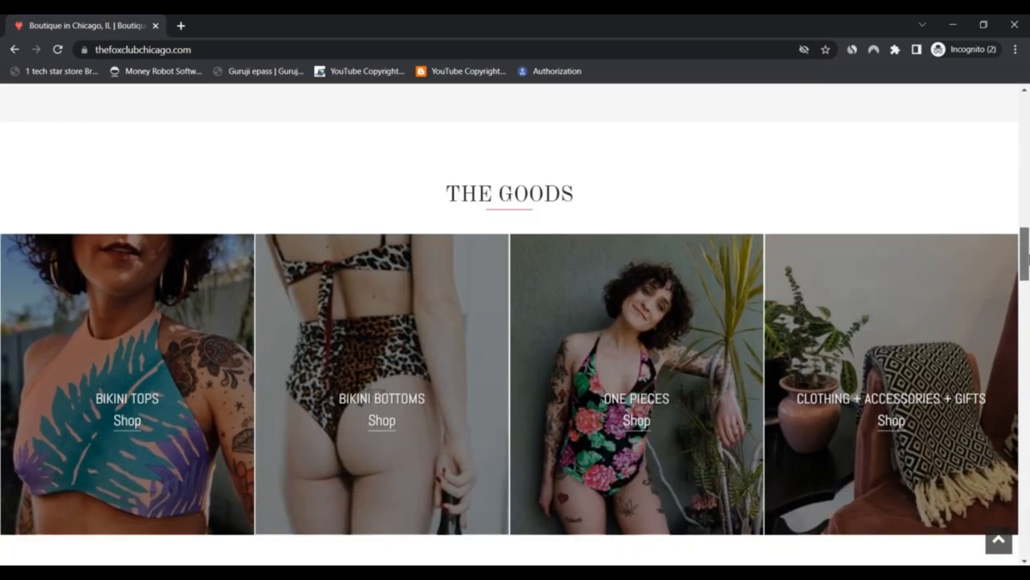
Step: Scroll through BOUTIQUE IN CHICAGO and WHAT'S OUR STORY? to the EXPECT TO FIND section
scroll(down, 3)
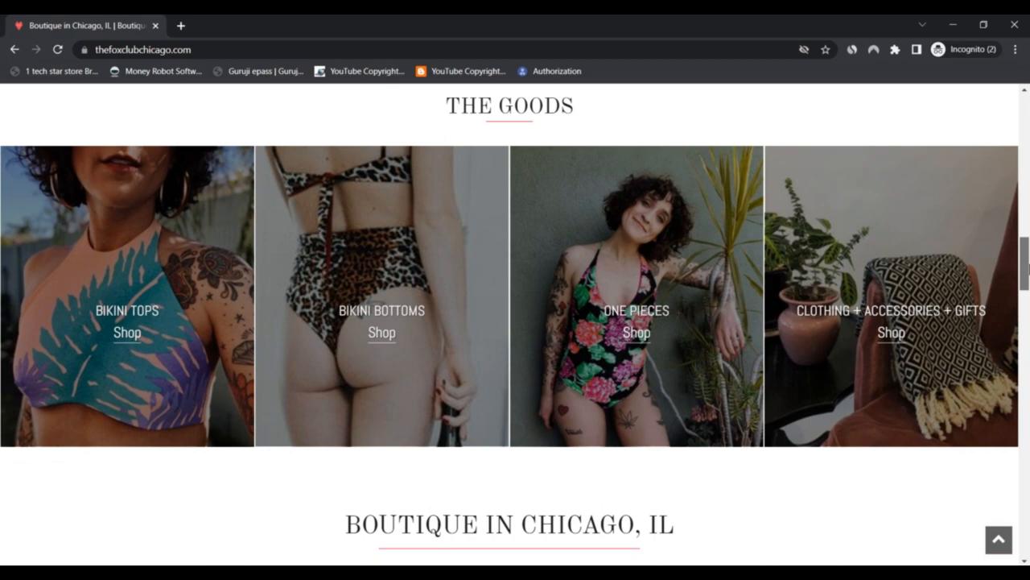
scroll(down, 3)
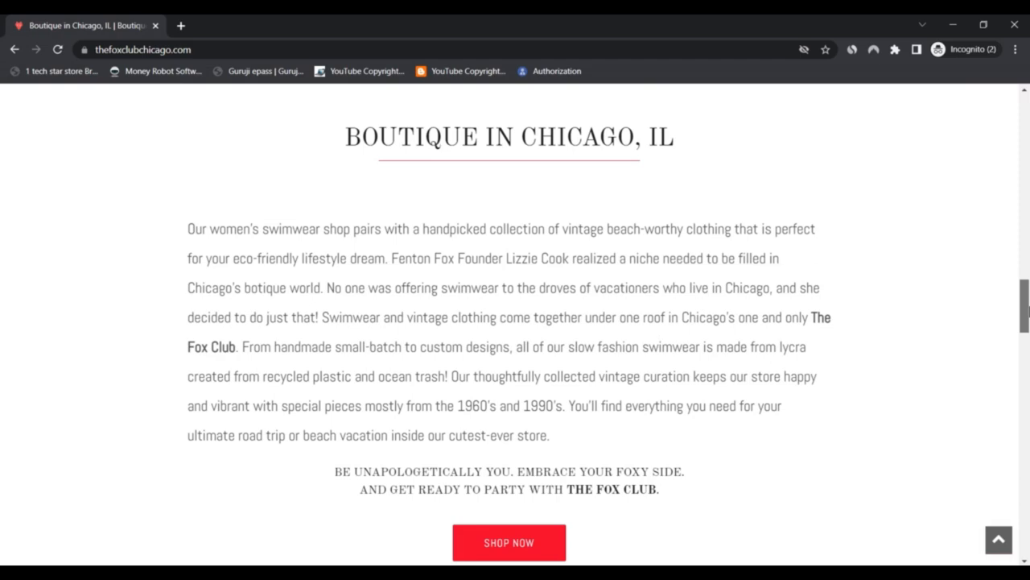
scroll(down, 3)
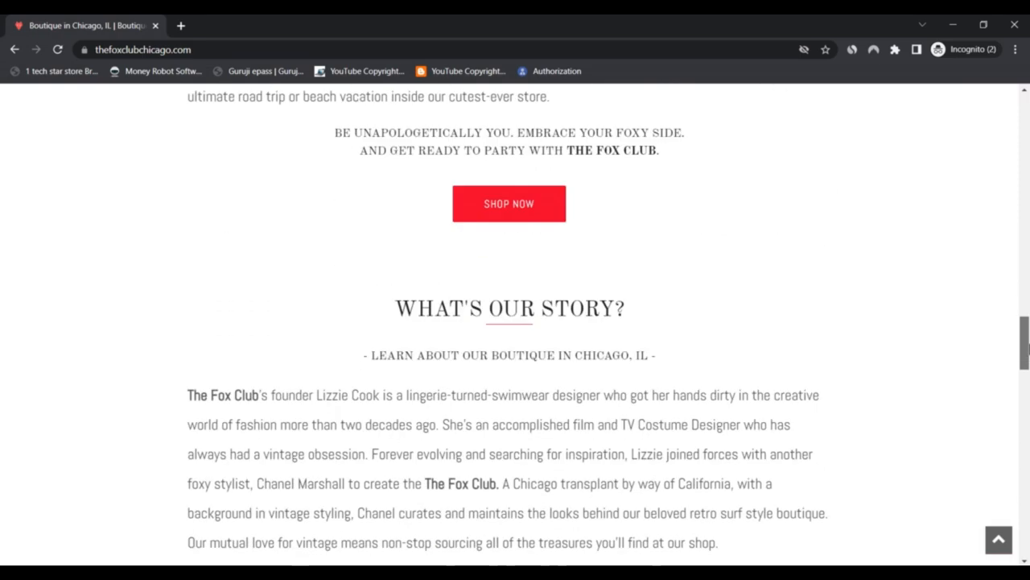
scroll(down, 3)
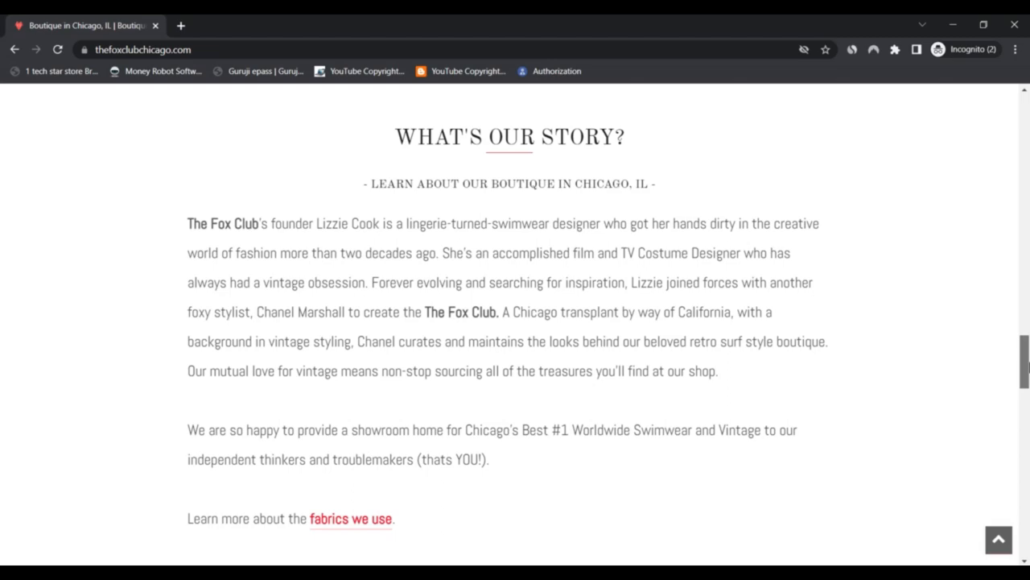
scroll(down, 3)
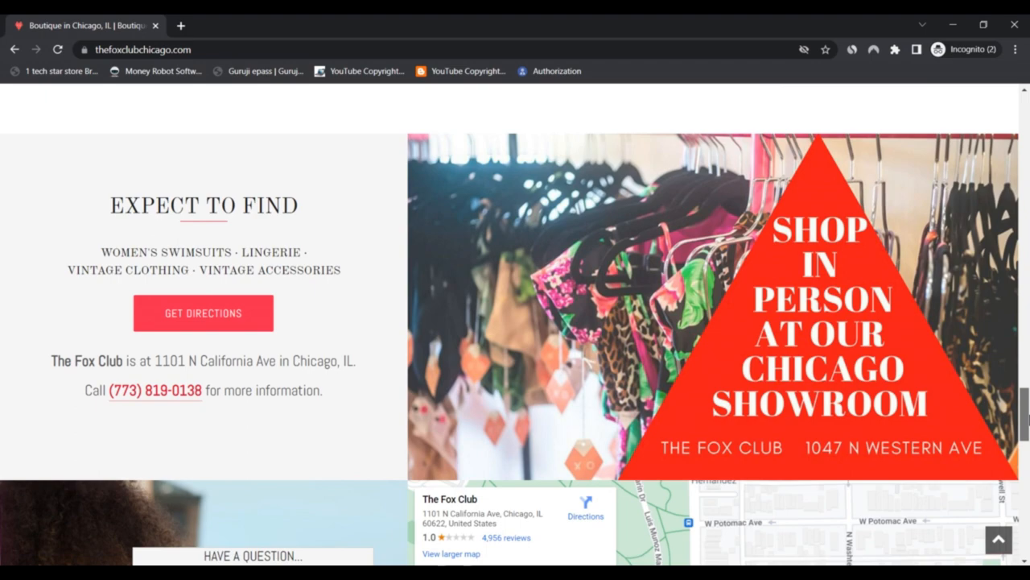
Step: Scroll to the contact form and map, return up, and open SHOP NOW
scroll(down, 3)
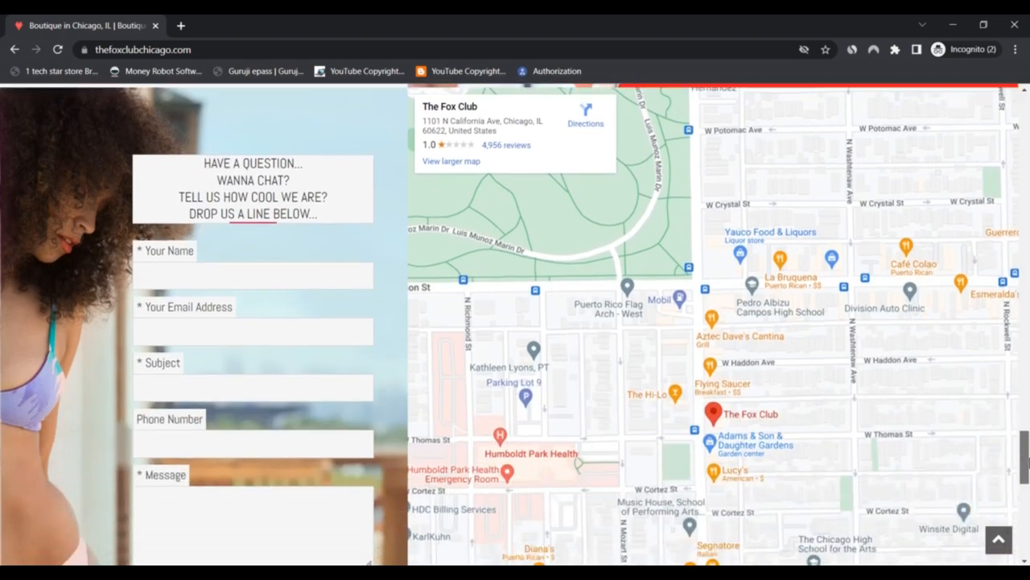
scroll(down, 3)
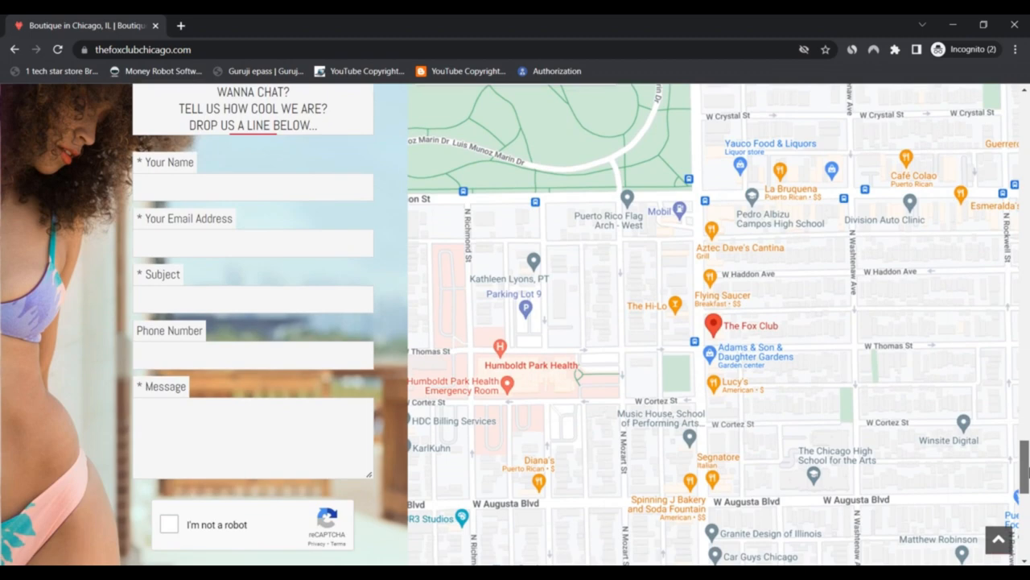
scroll(down, 3)
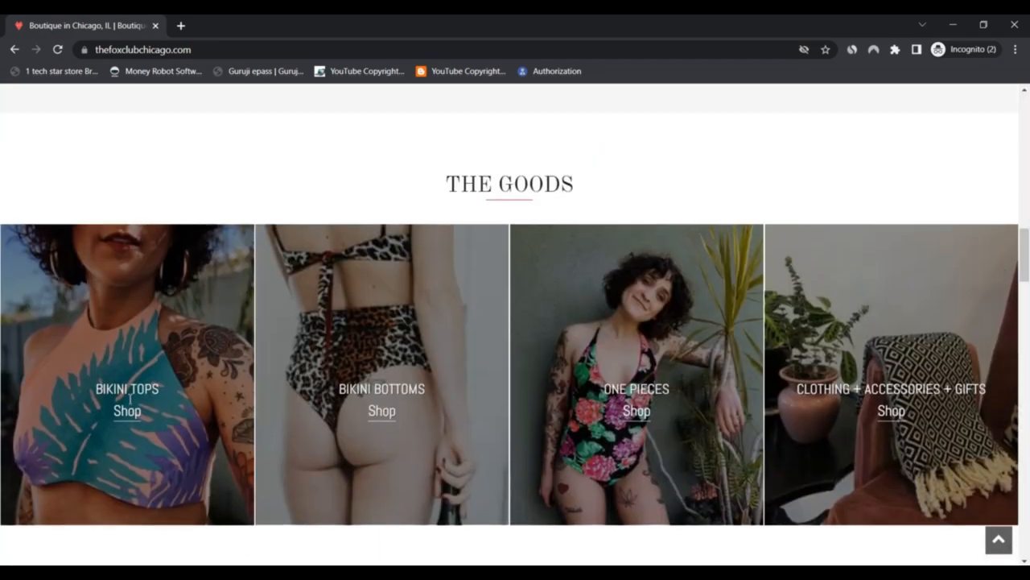
mouse_move(634, 255)
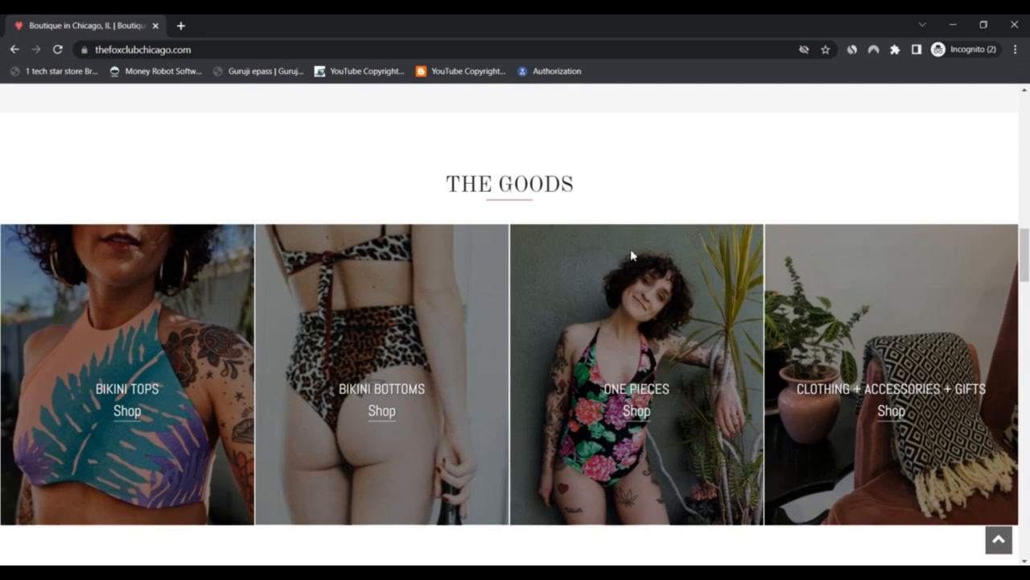
scroll(down, 3)
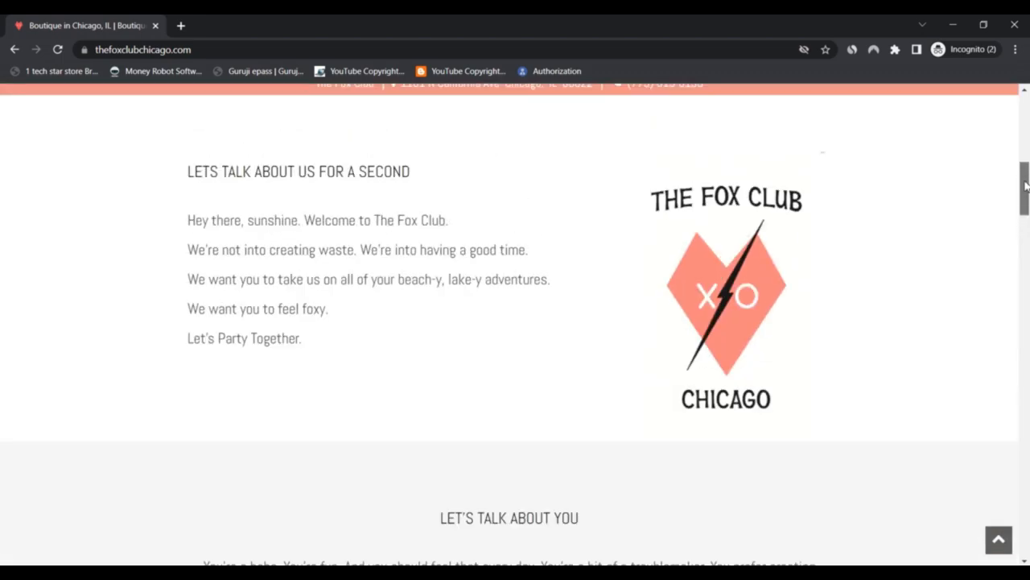
scroll(up, 3)
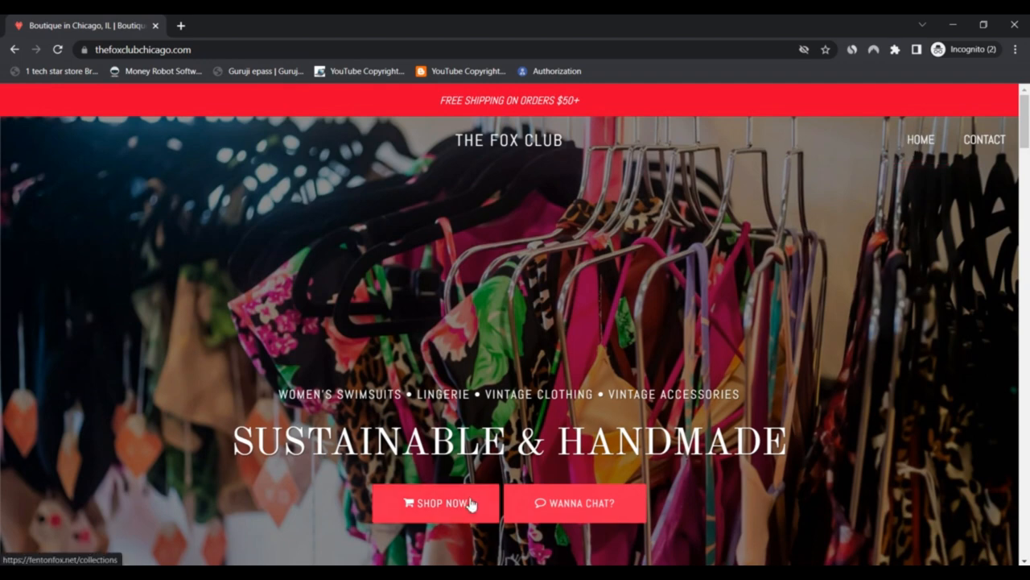
click(441, 502)
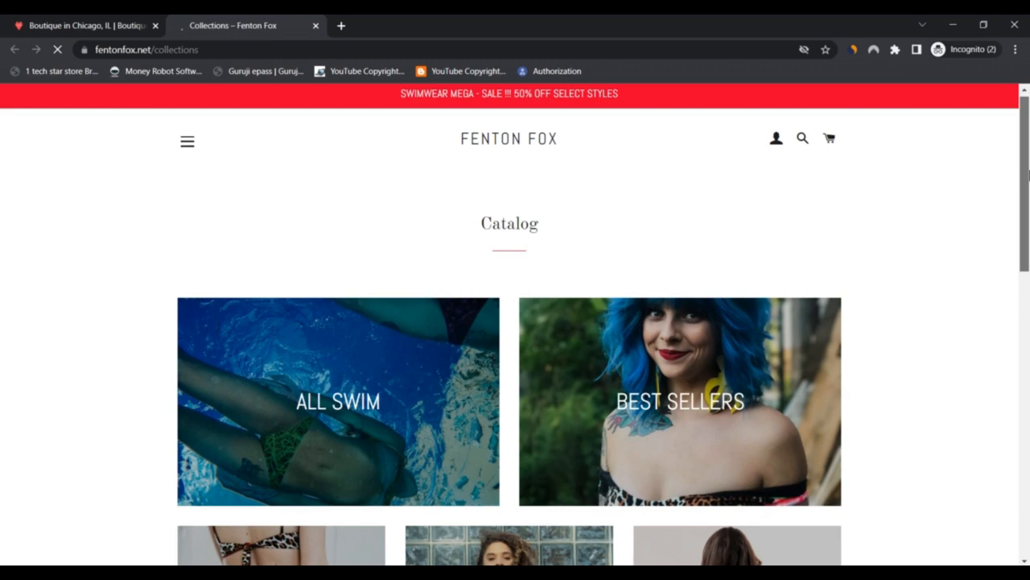
Step: Dismiss the newsletter pop-up, browse collections down to Vieques and Yavapai, then return to top
scroll(down, 3)
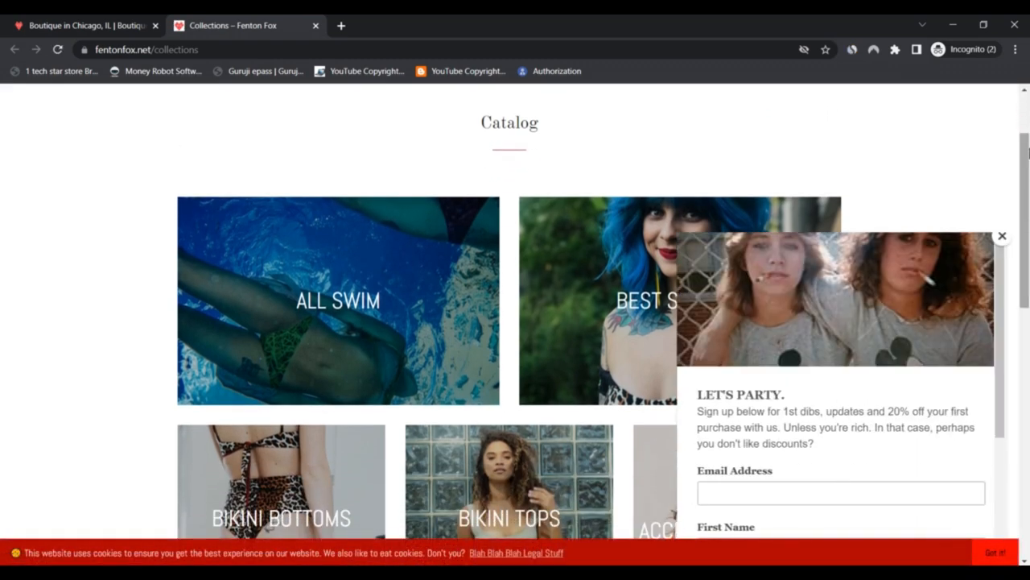
click(1002, 235)
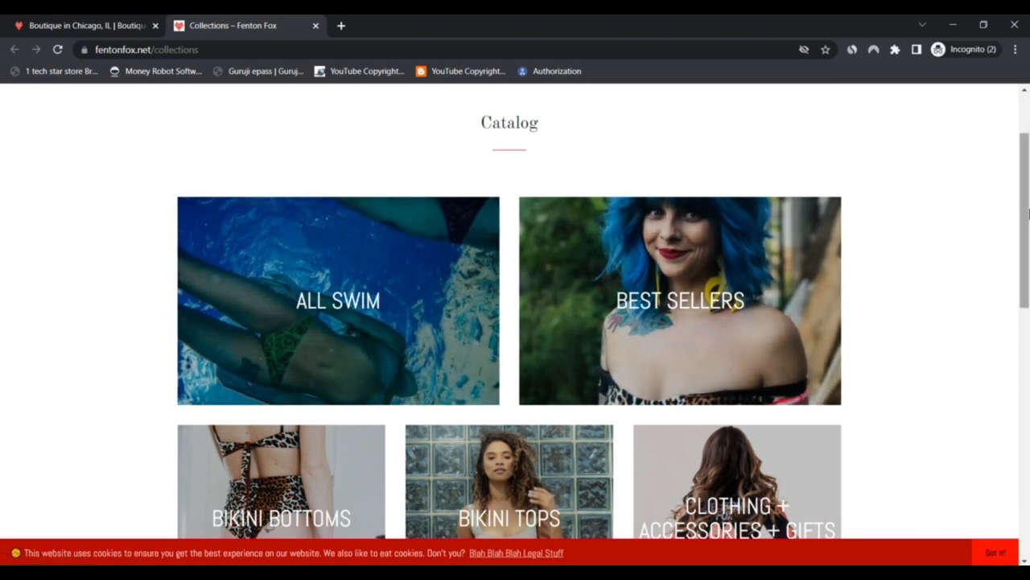
scroll(down, 3)
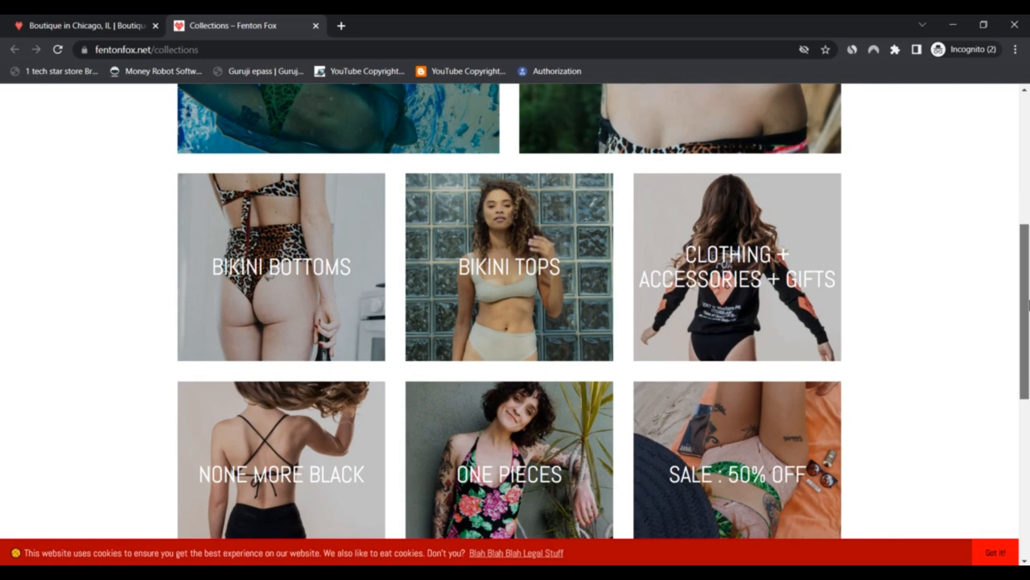
scroll(down, 3)
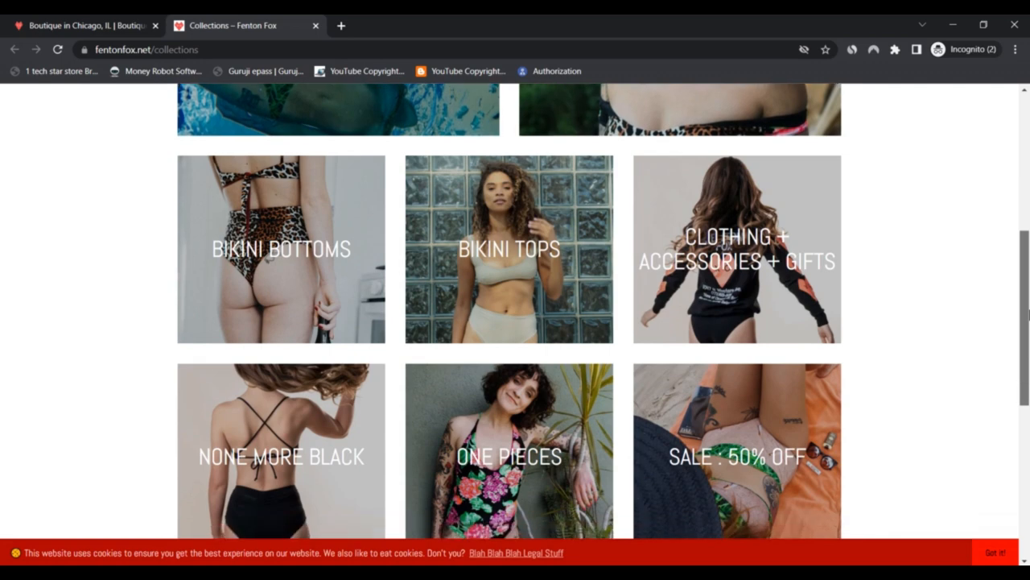
scroll(down, 3)
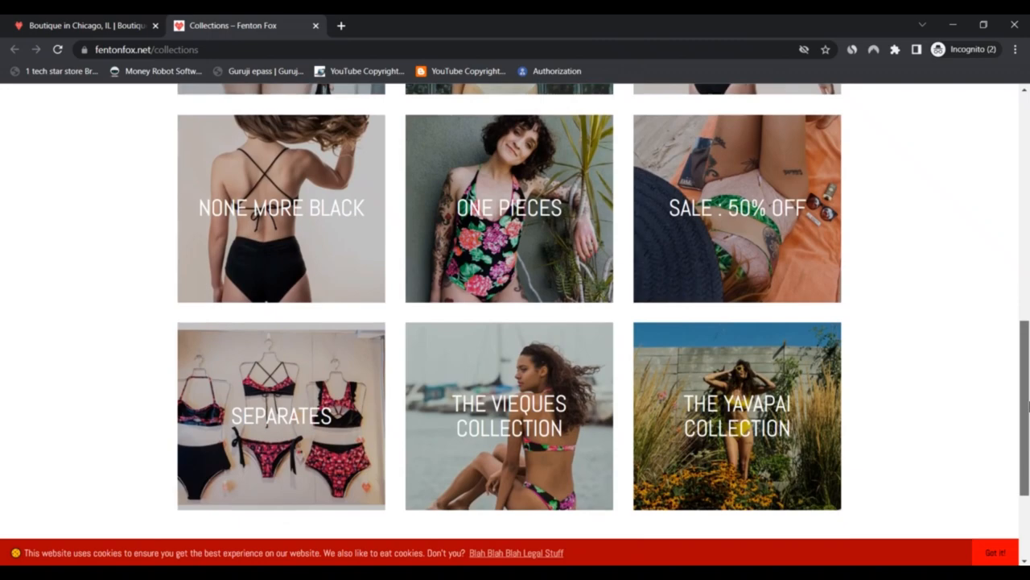
scroll(up, 3)
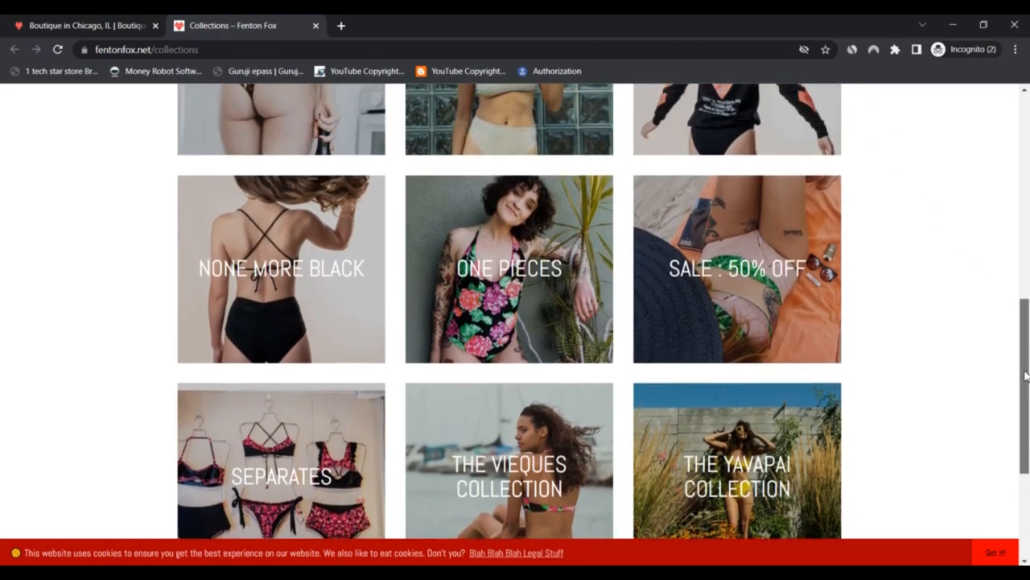
scroll(up, 3)
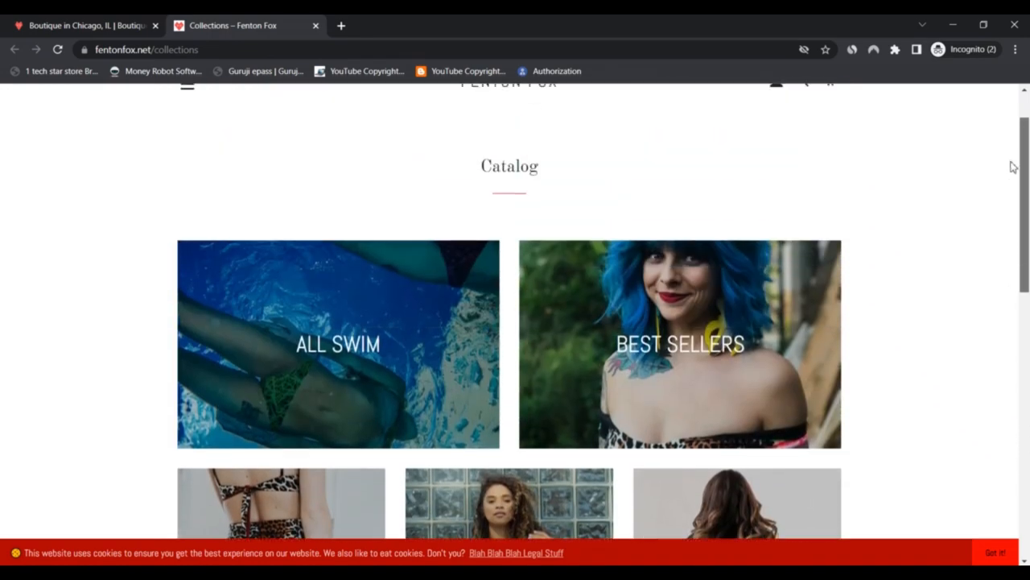